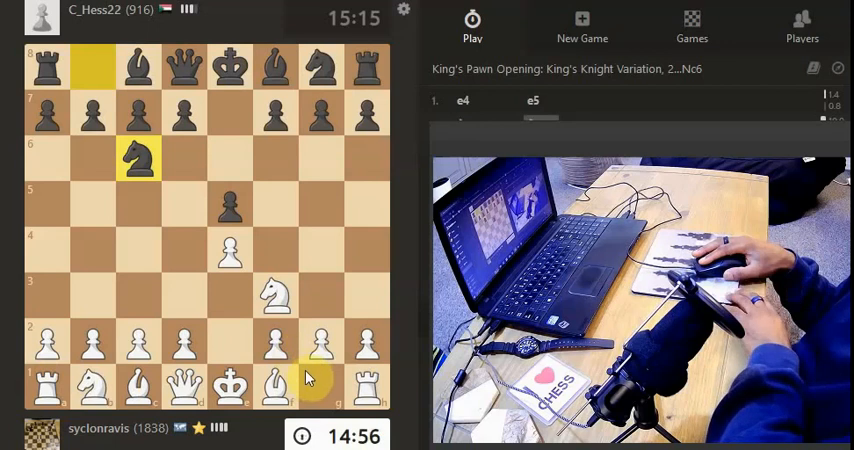
- Play 3.d4, striking in the centre before Black captures with exd4
click(184, 344)
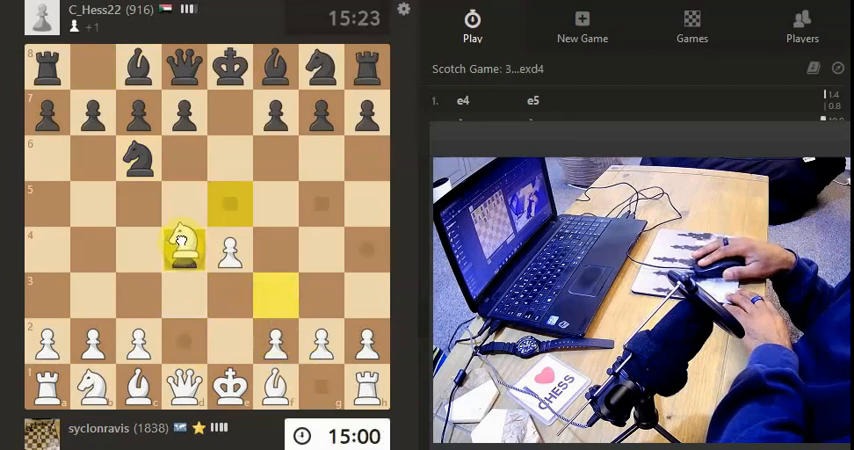
click(184, 252)
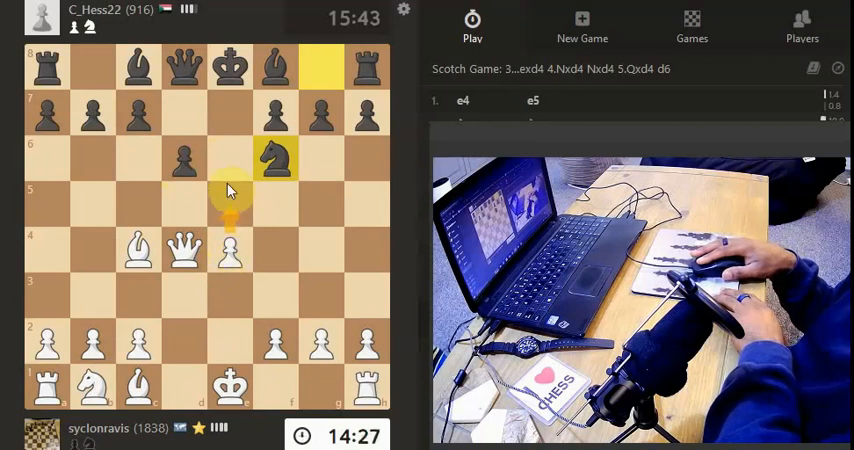
mouse_move(242, 216)
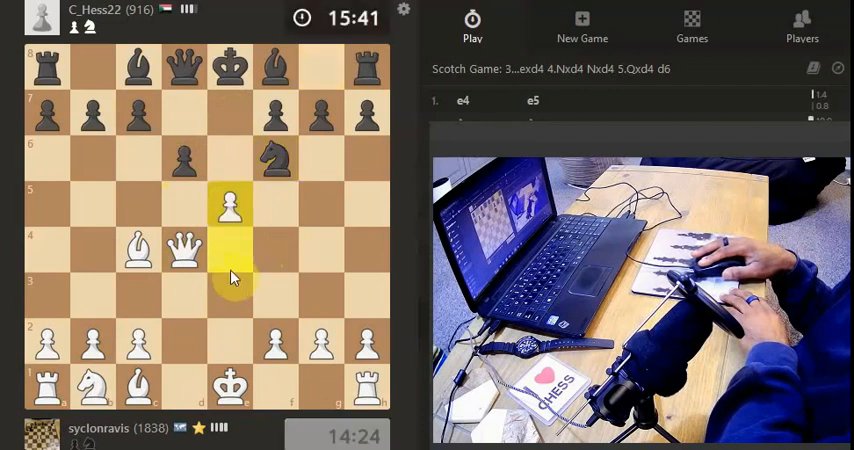
mouse_move(270, 238)
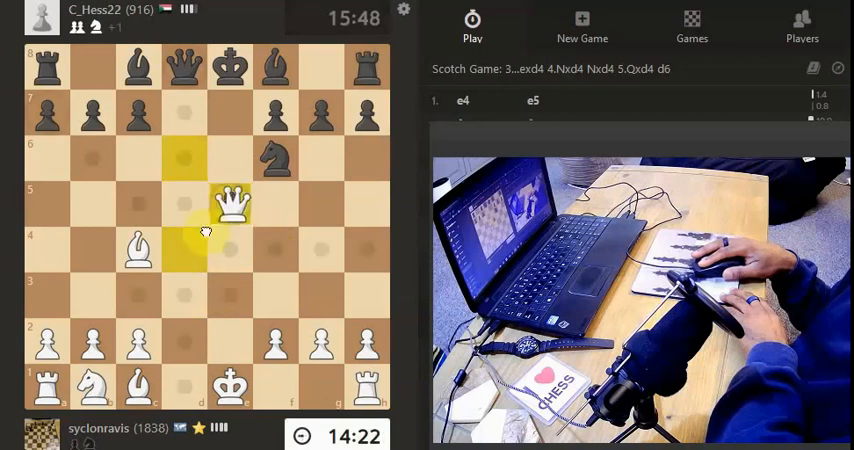
- Recapture in the centre and bring the queen forward to the fifth rank
click(232, 204)
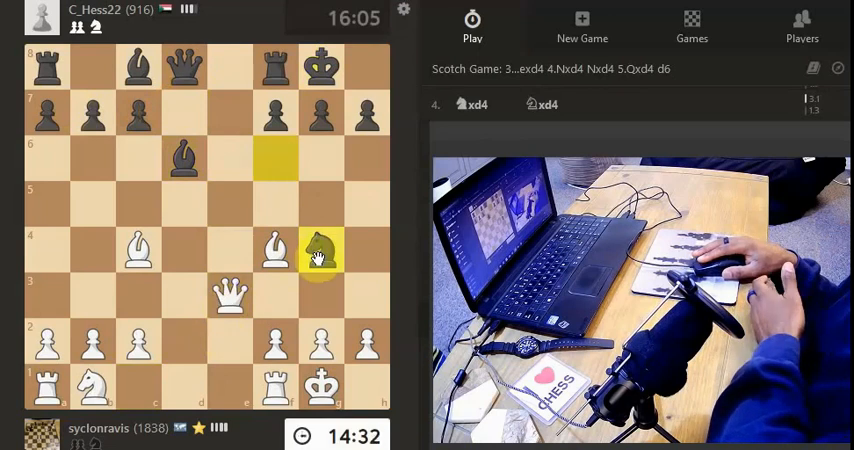
- Advance the e-pawn to e5 and bring the queen across to f4
click(322, 250)
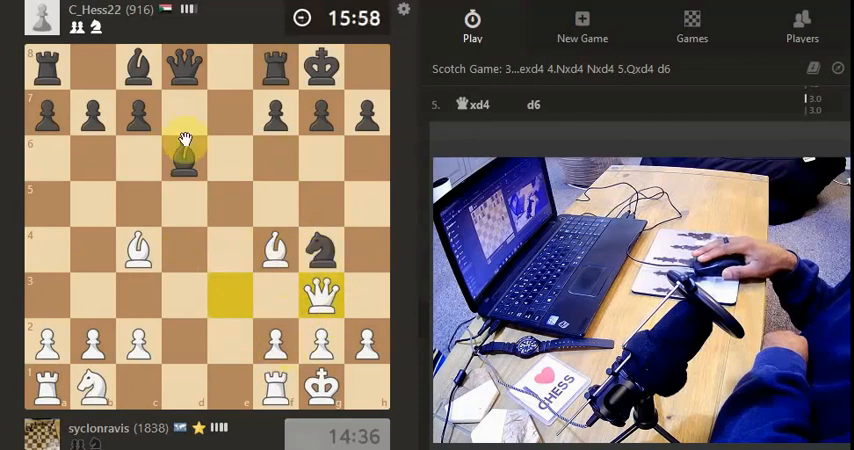
drag(184, 144, 140, 250)
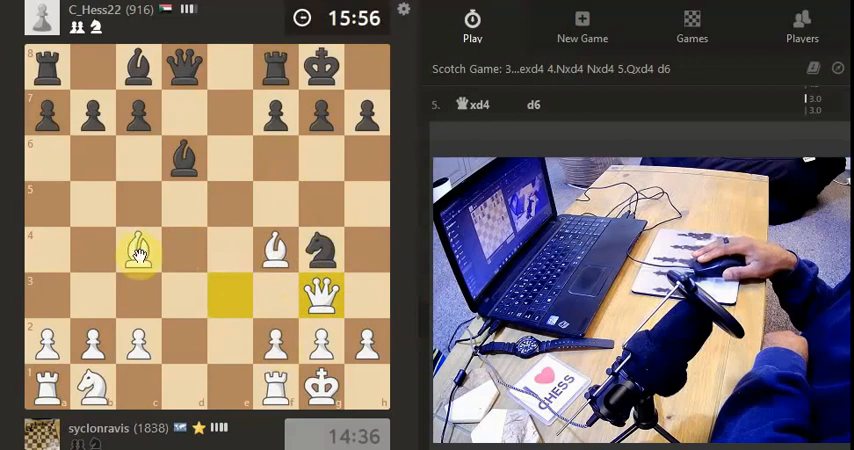
click(138, 250)
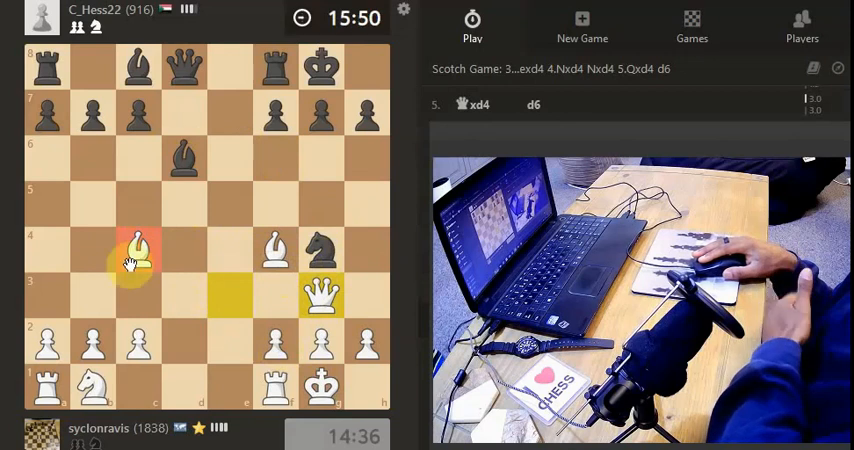
mouse_move(184, 284)
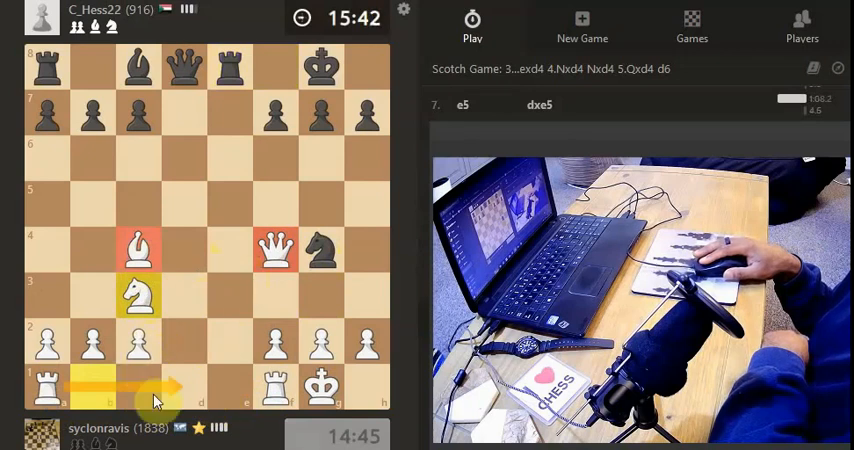
mouse_move(156, 424)
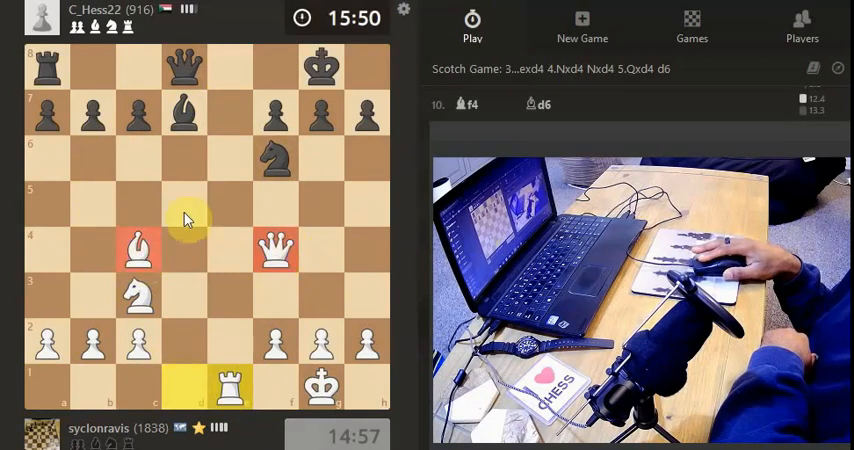
mouse_move(218, 210)
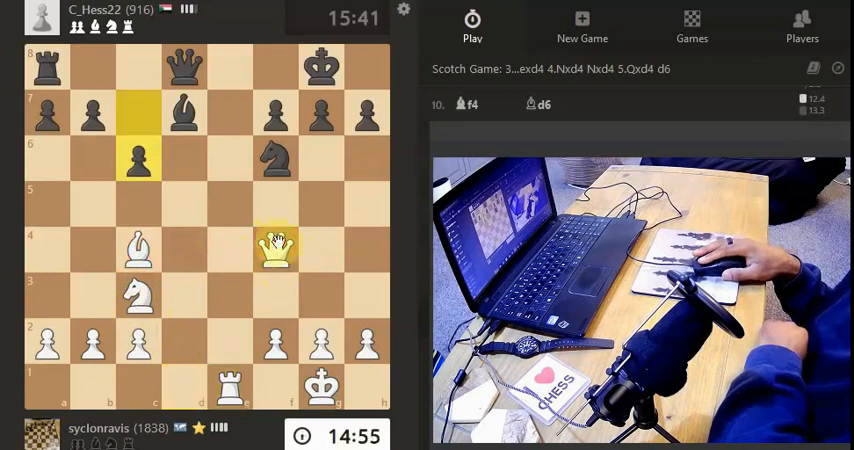
- Play a3, retreat the bishop and push g3 while Black's queen reaches b6
drag(276, 248, 230, 388)
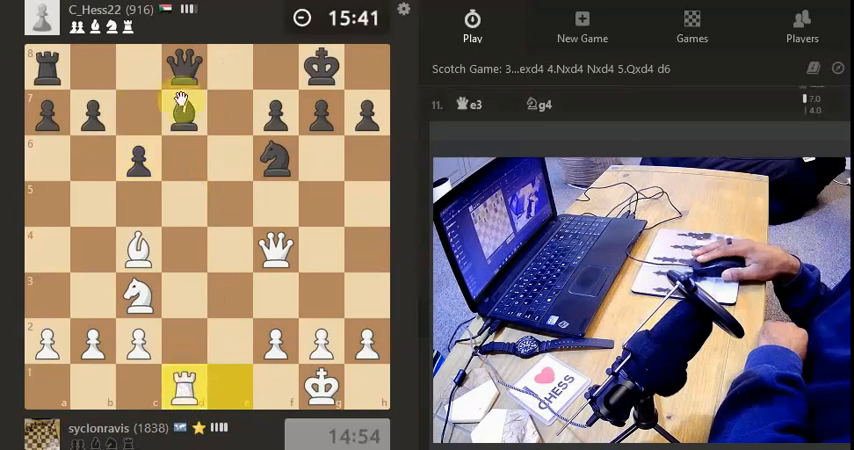
drag(184, 110, 324, 300)
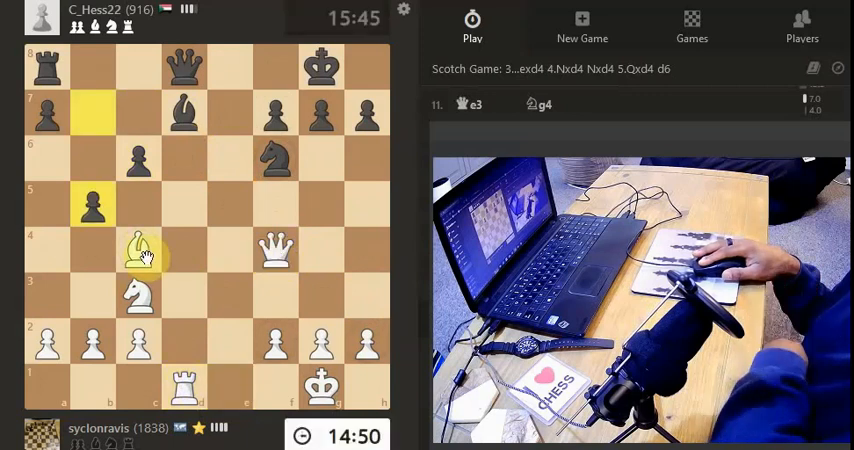
click(276, 160)
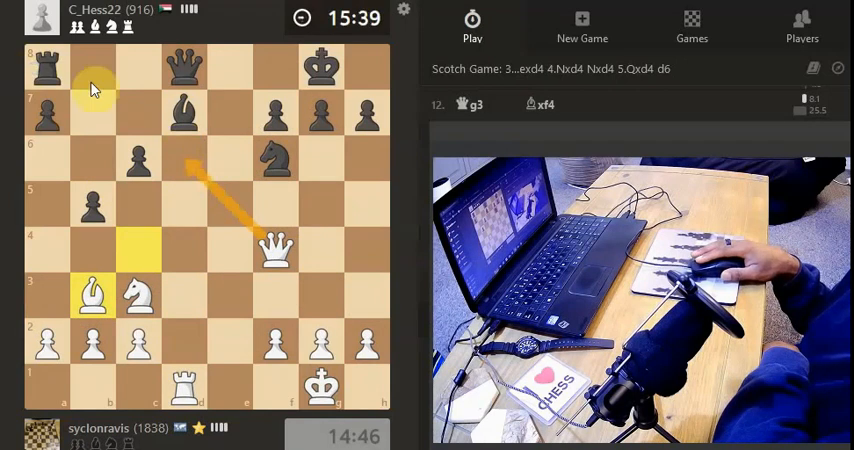
mouse_move(204, 290)
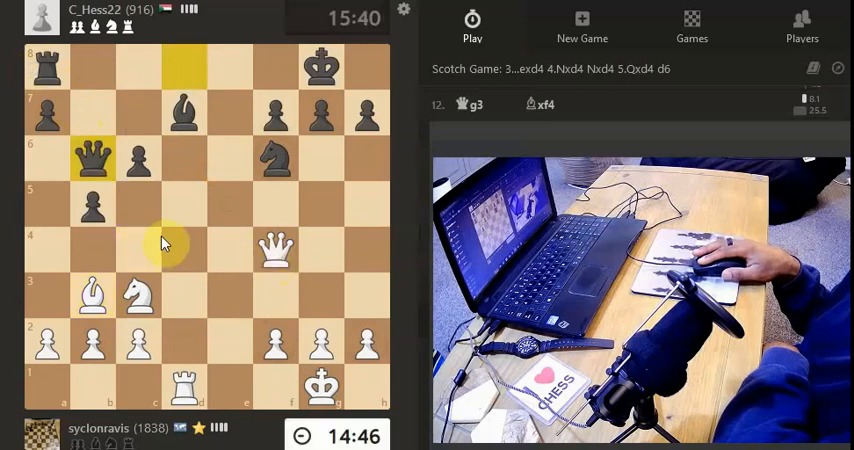
mouse_move(184, 164)
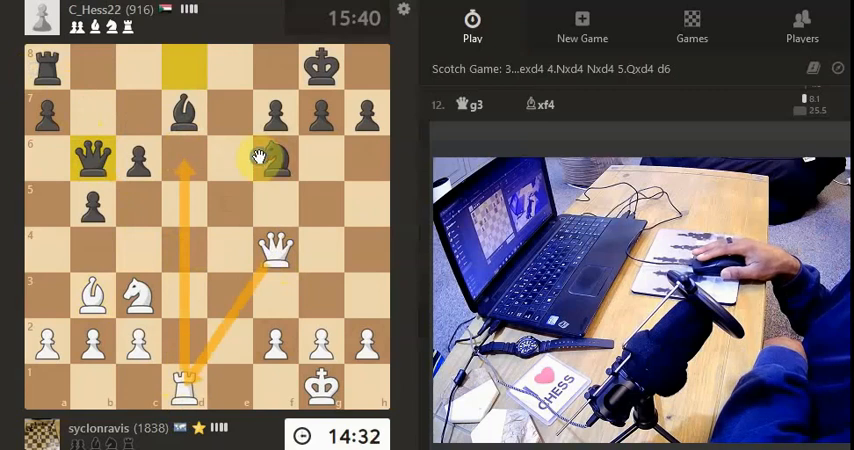
- Mark candidate queen routes from f4 with arrows and a highlighted square
click(276, 160)
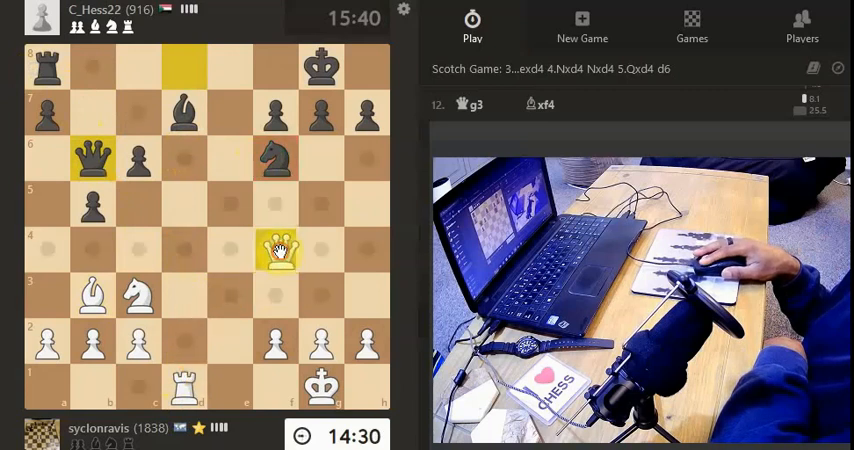
click(276, 250)
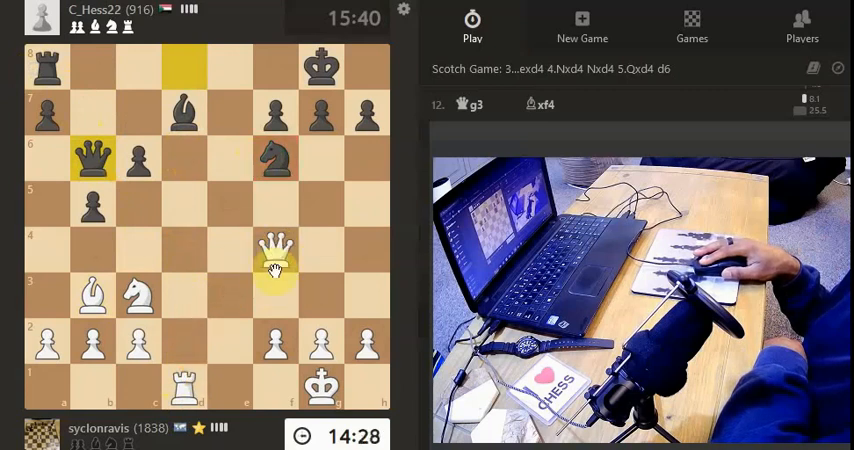
click(140, 296)
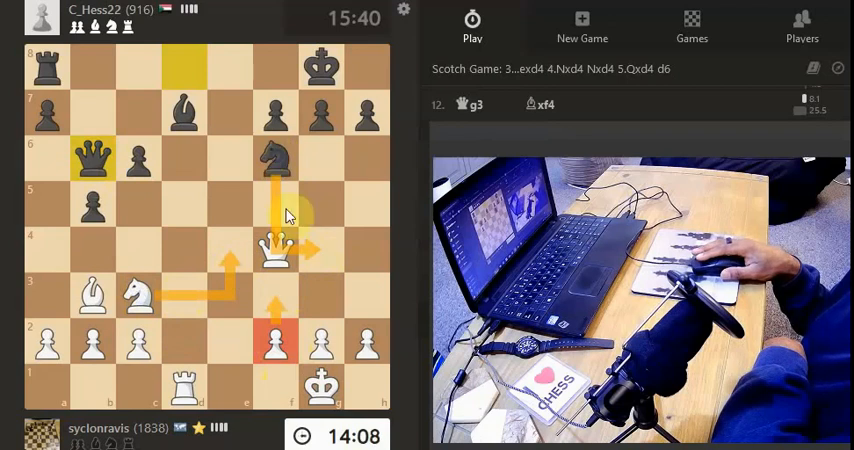
- Consider moving the white queen from f4 to e4 in the centre
click(276, 250)
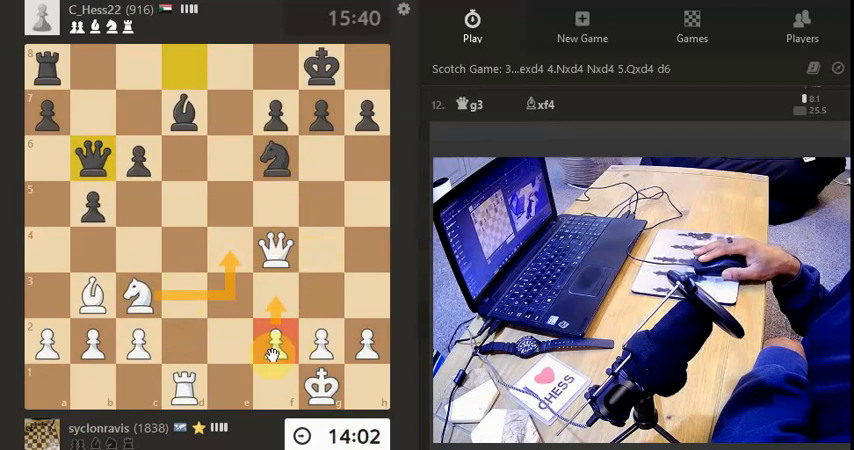
mouse_move(256, 356)
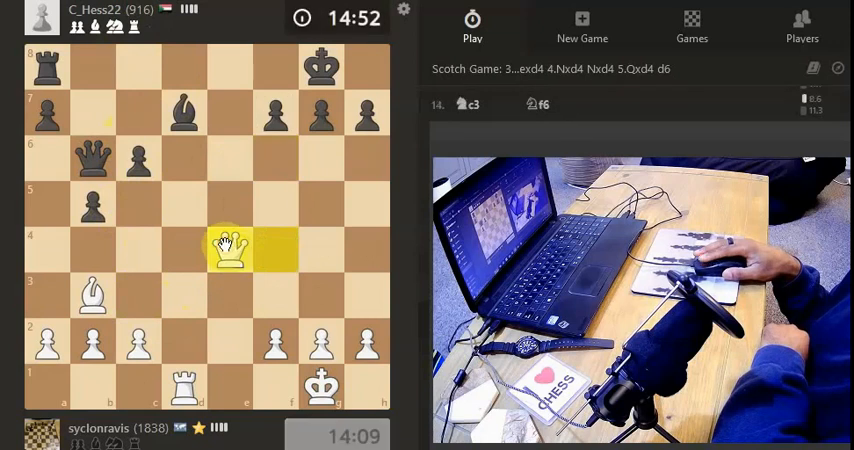
mouse_move(222, 176)
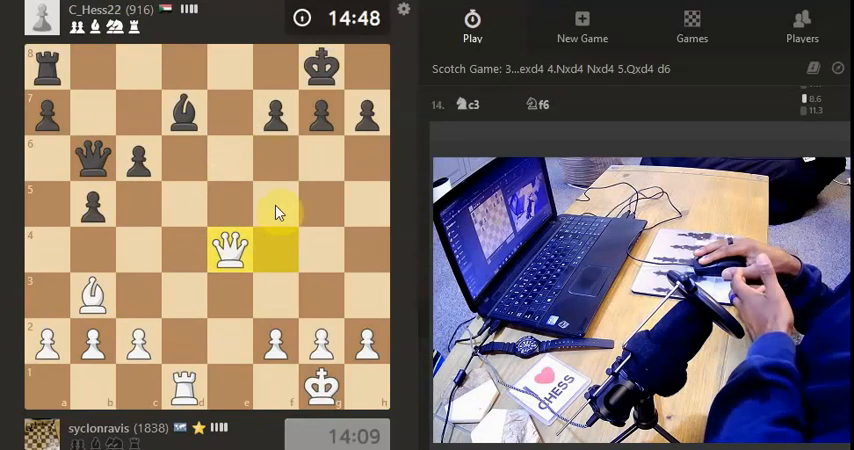
mouse_move(196, 178)
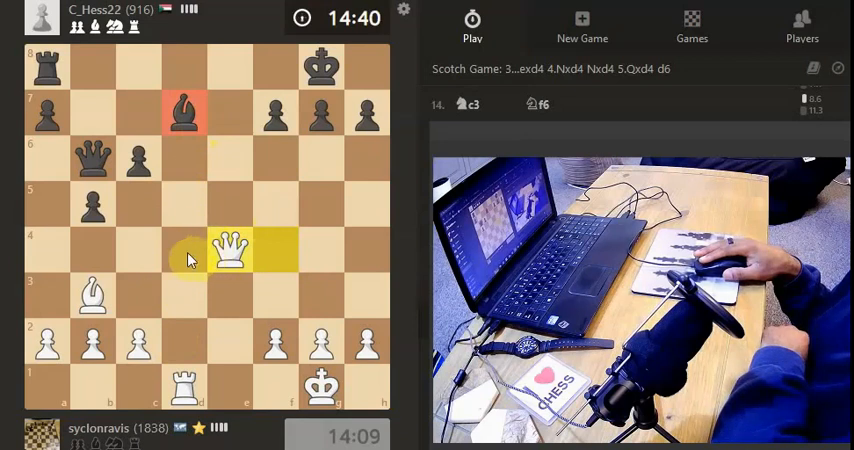
mouse_move(184, 150)
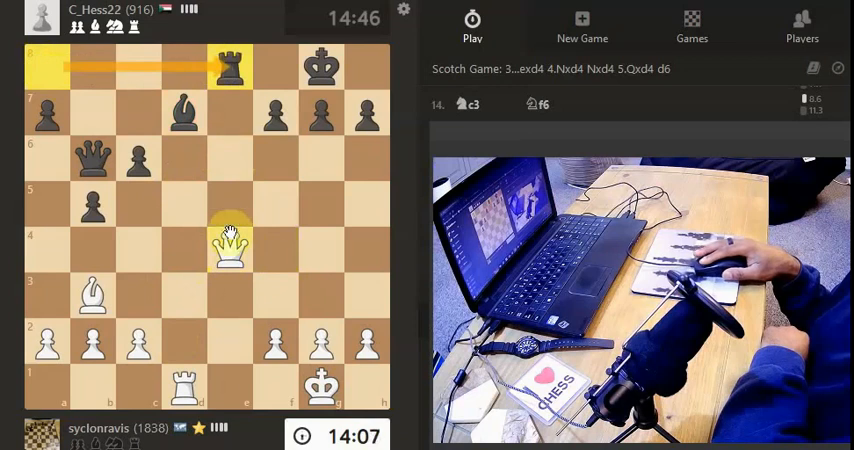
- Sketch White's attacking idea from the queen on e4 after Black's rook move
click(230, 248)
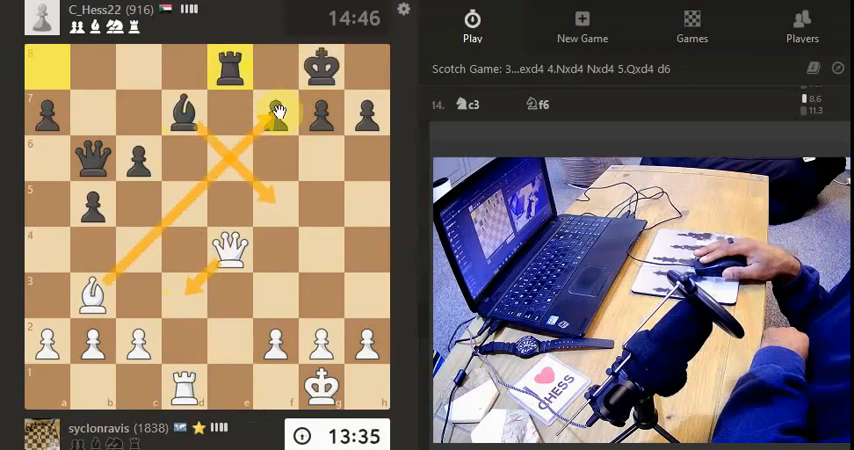
- Mark the bishop's diagonal toward Black's king, then lift the rook from d1 to d7
click(184, 384)
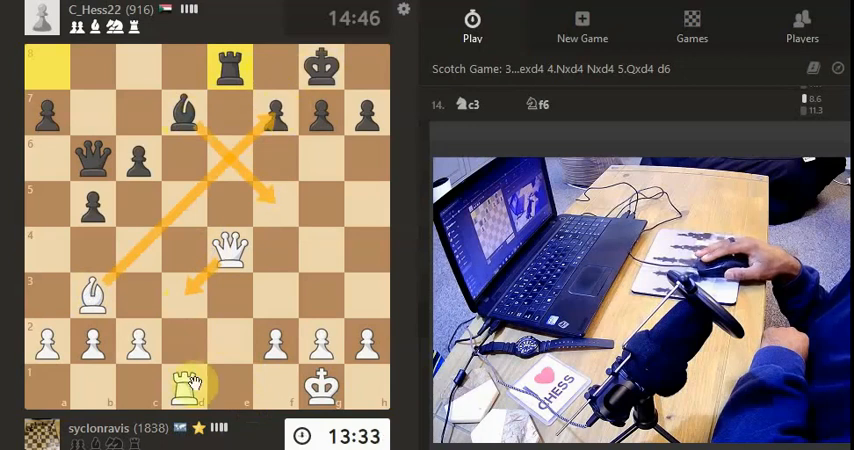
drag(184, 384, 184, 112)
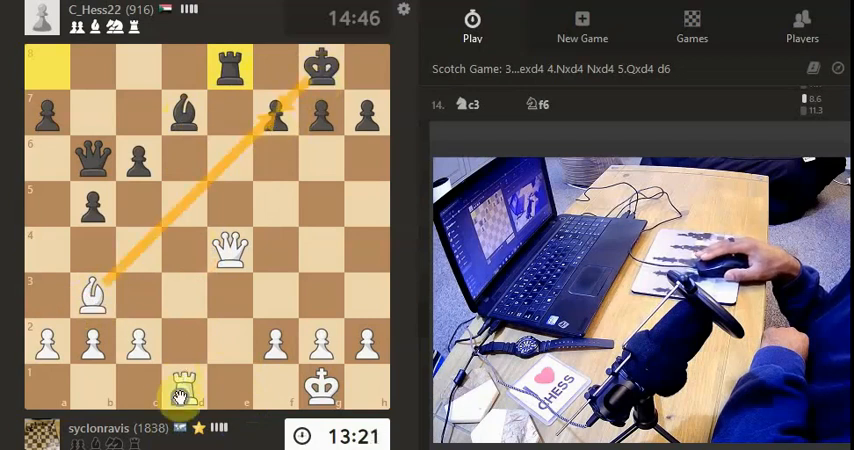
drag(184, 388, 184, 124)
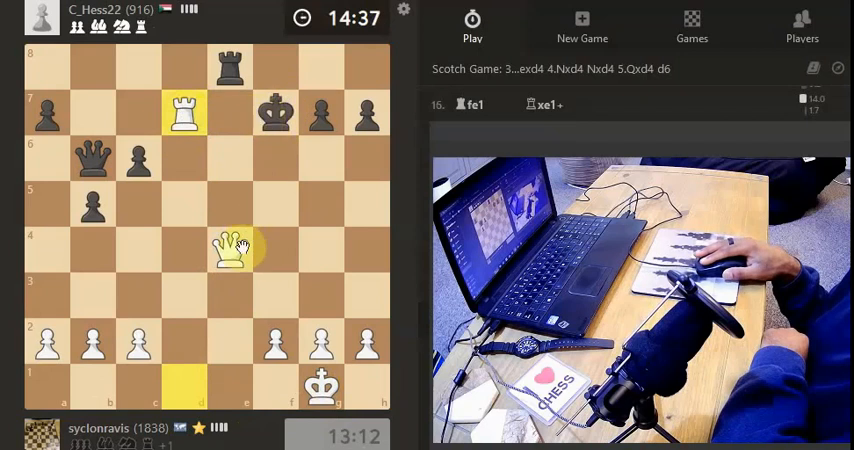
mouse_move(276, 224)
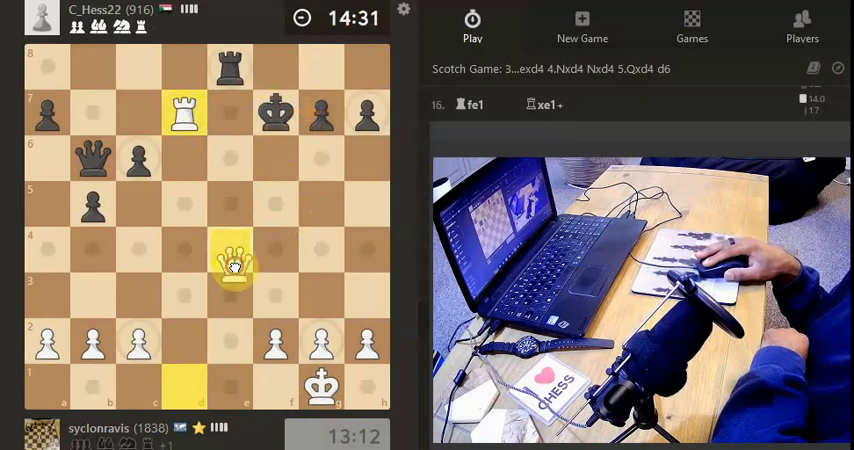
- Send the queen up the e-file to e8 beside the d7 rook, prompting Black's resignation
click(232, 140)
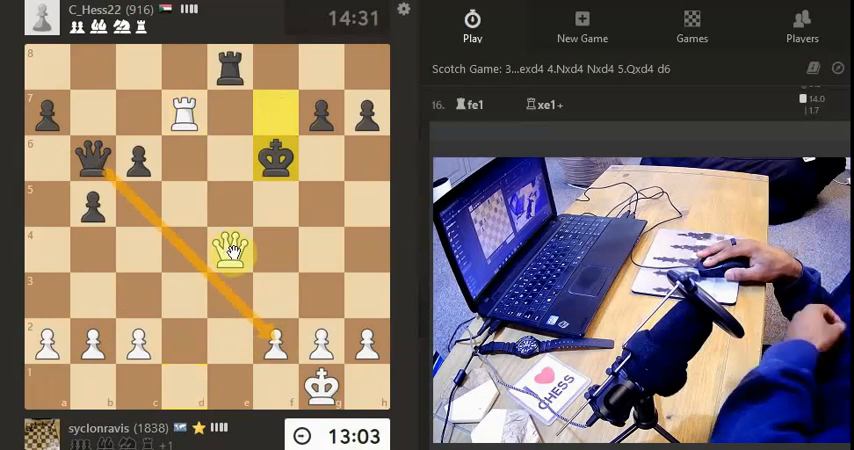
drag(230, 250, 232, 64)
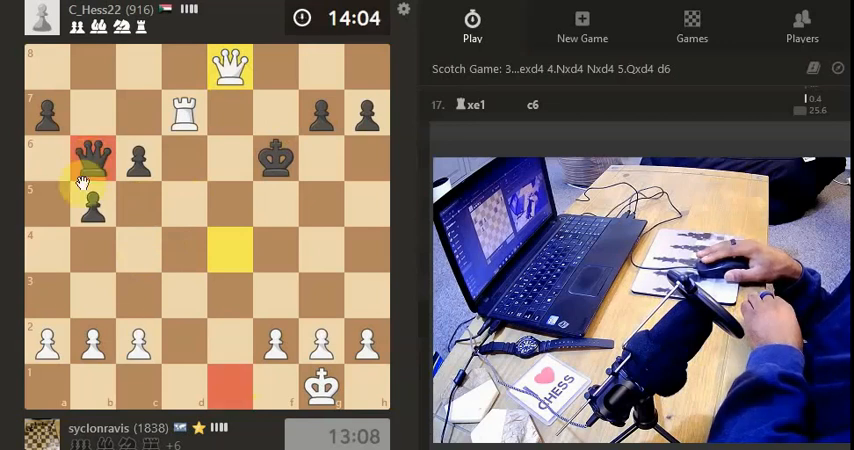
drag(92, 156, 48, 204)
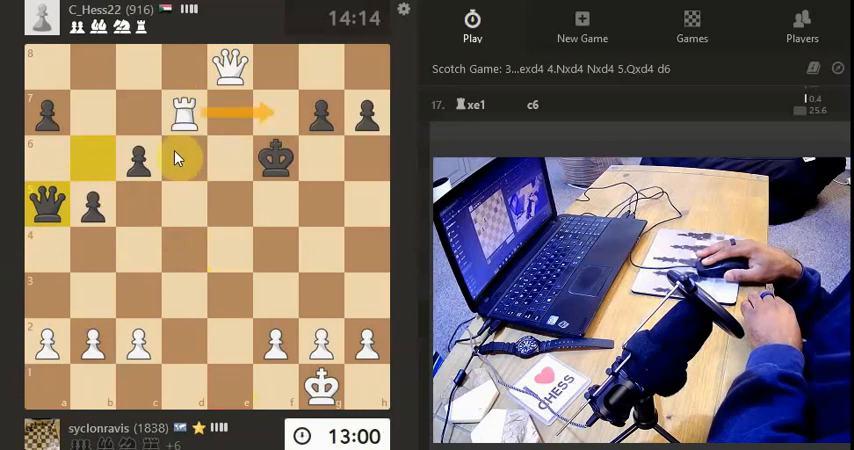
click(472, 24)
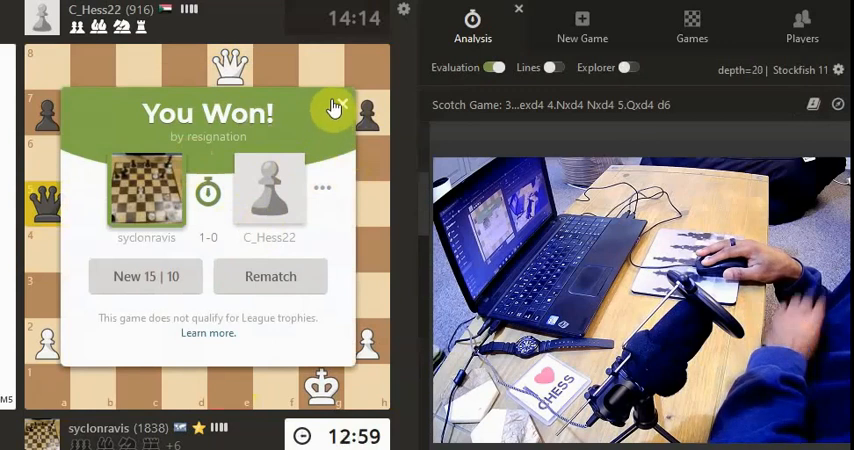
- Close the 'You Won' popup to begin replaying the game from the start
click(332, 108)
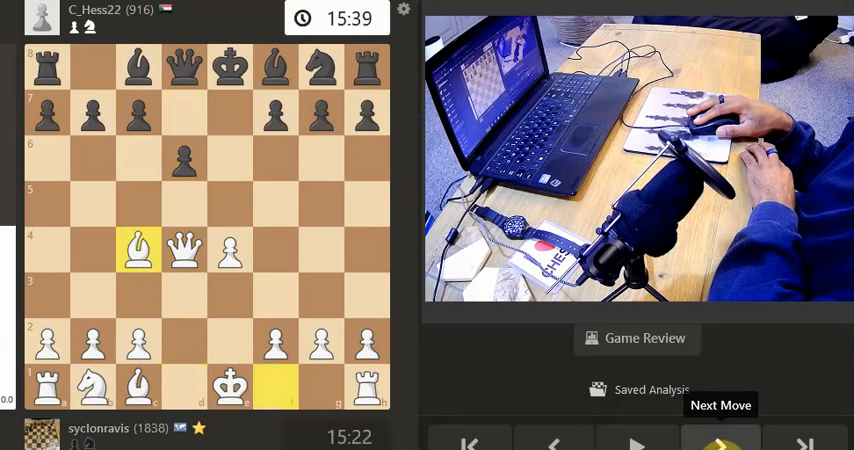
- Step forward and back one move around the queen's recapture on e5
click(720, 442)
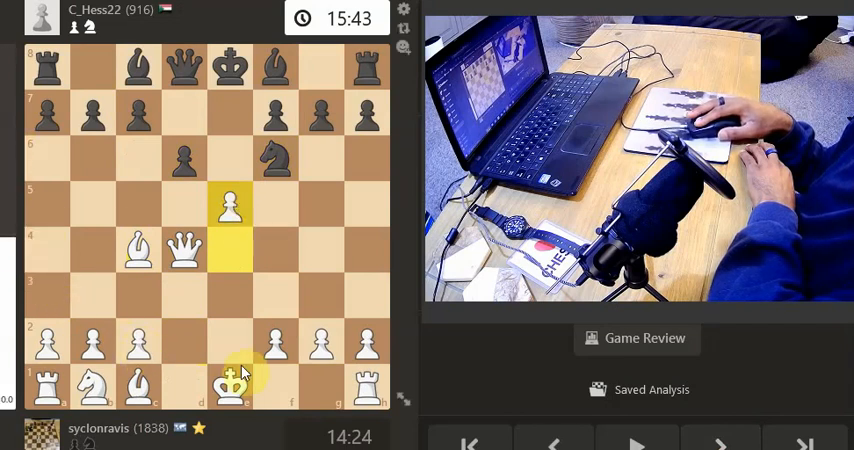
click(552, 444)
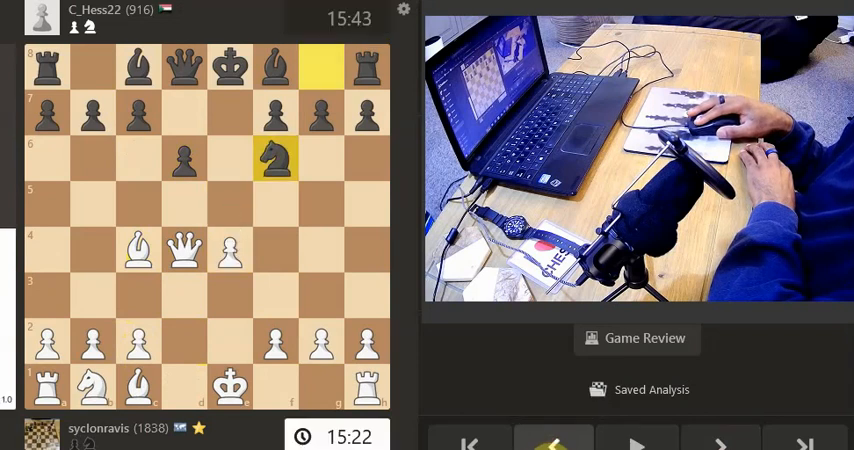
mouse_move(554, 444)
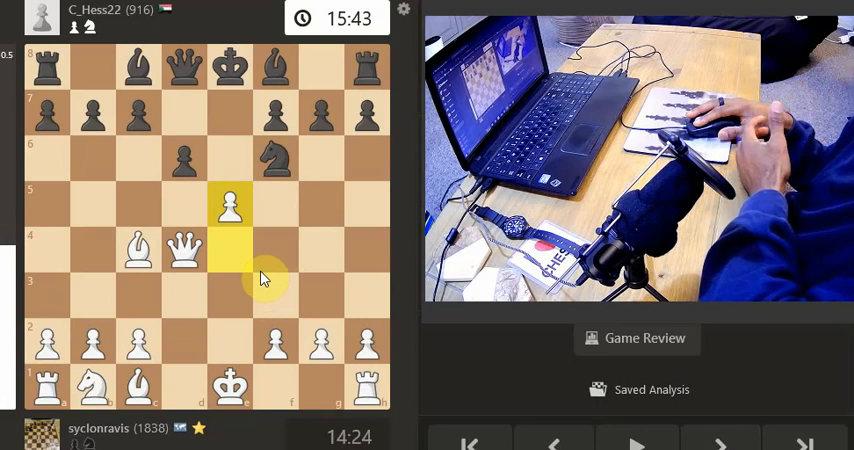
mouse_move(250, 284)
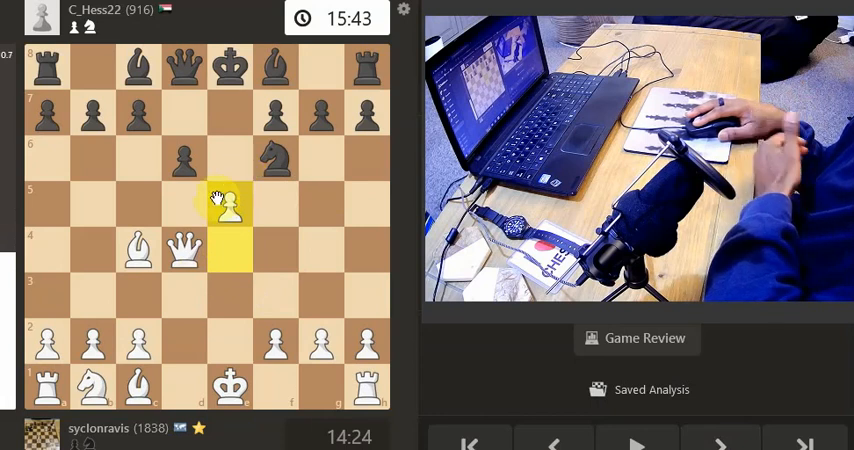
mouse_move(216, 184)
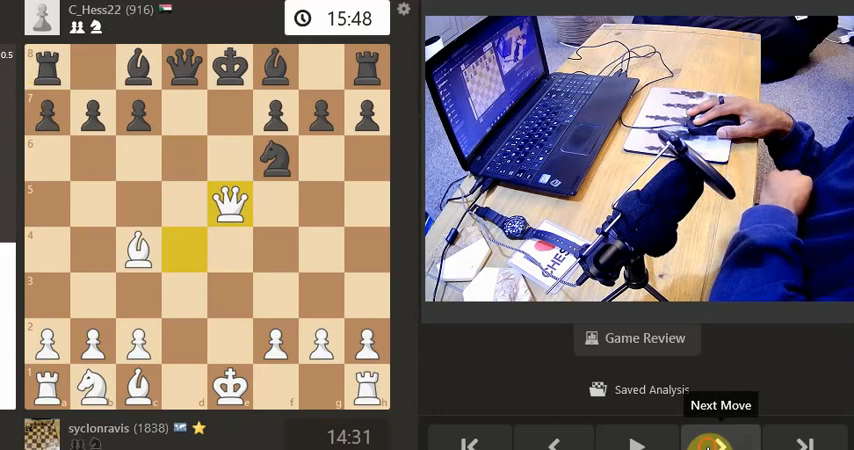
- Advance three moves until White's queen reaches f4 facing the knight on g4
click(718, 444)
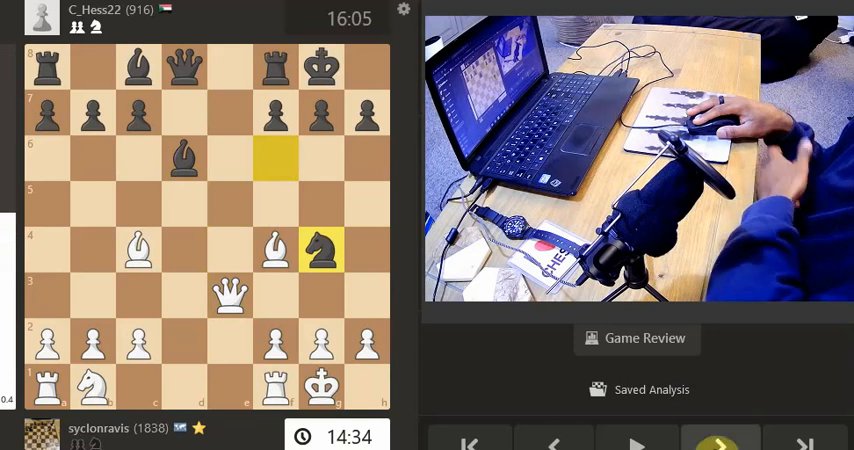
click(720, 444)
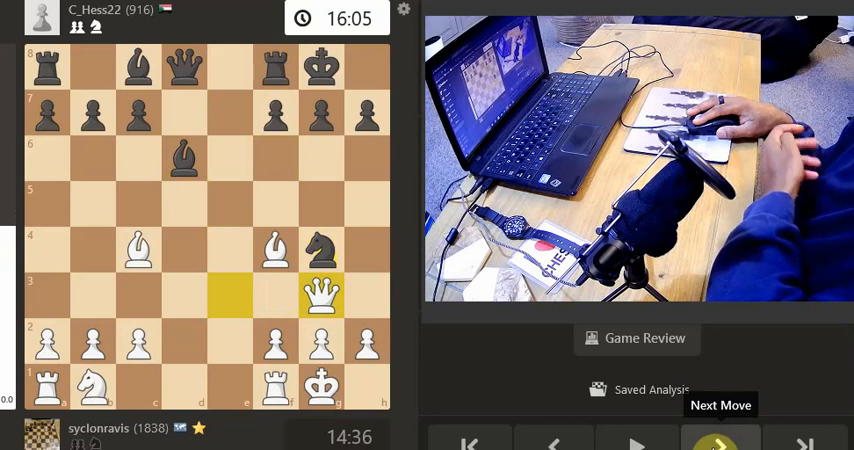
click(716, 444)
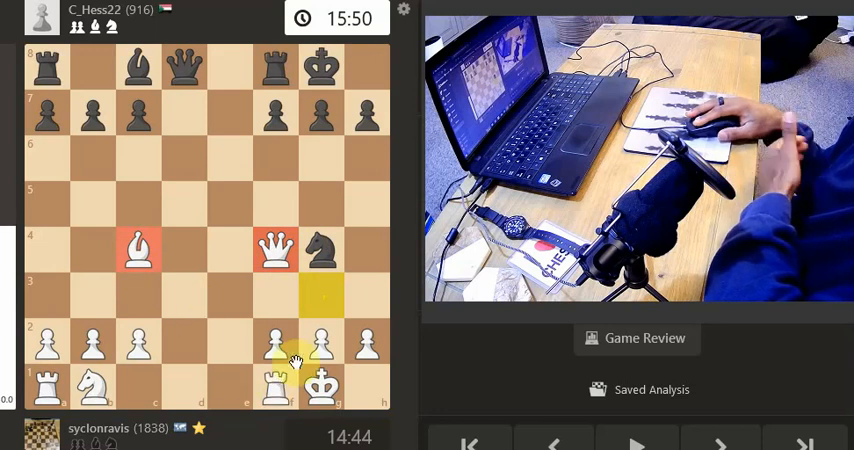
- Preview the bishop capture on f7, then return to the position after Re8
click(720, 444)
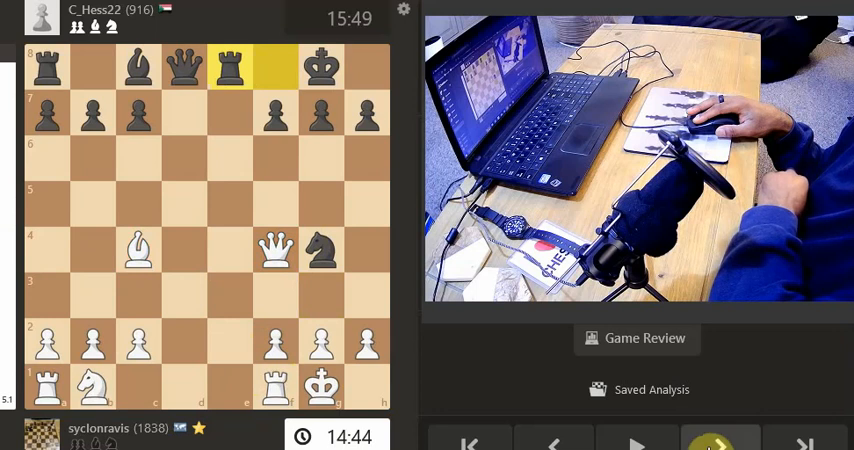
click(720, 444)
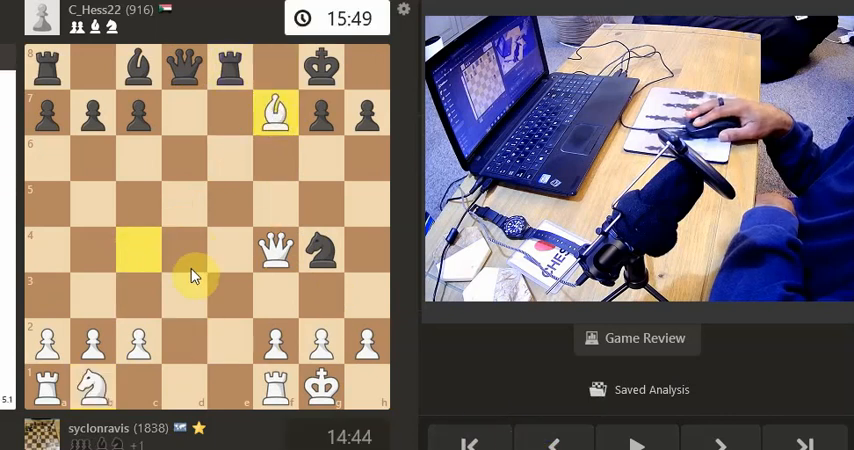
mouse_move(234, 264)
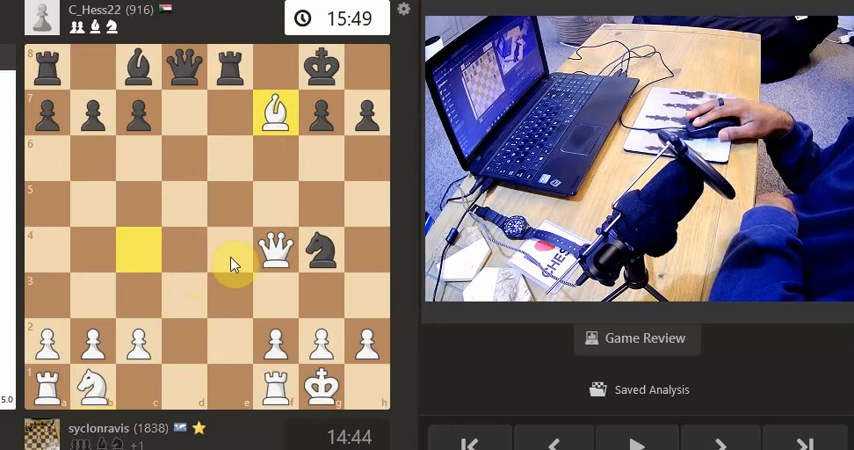
click(276, 252)
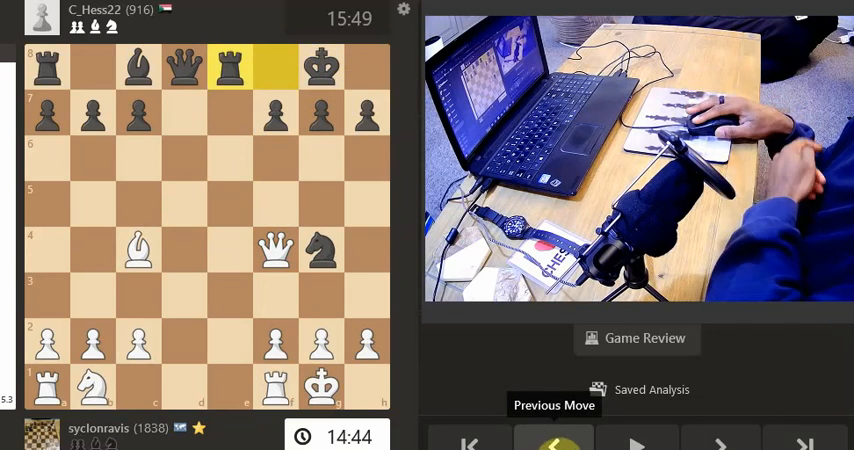
- Go back two moves in the review to White's knight development
click(554, 444)
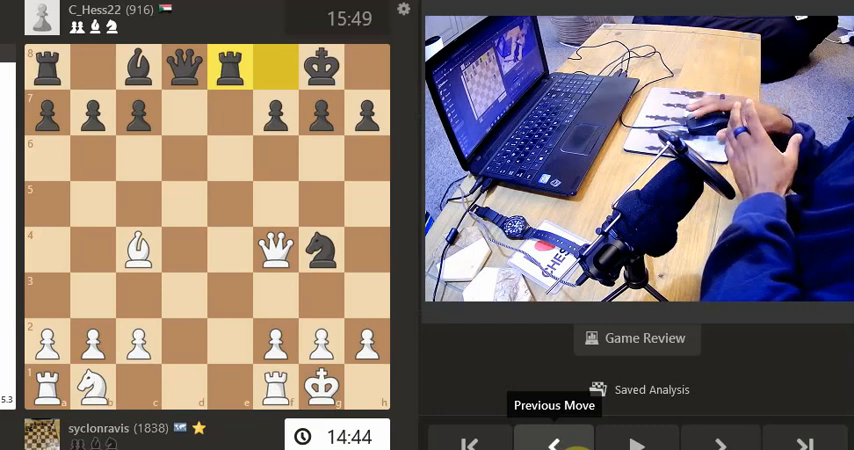
click(554, 444)
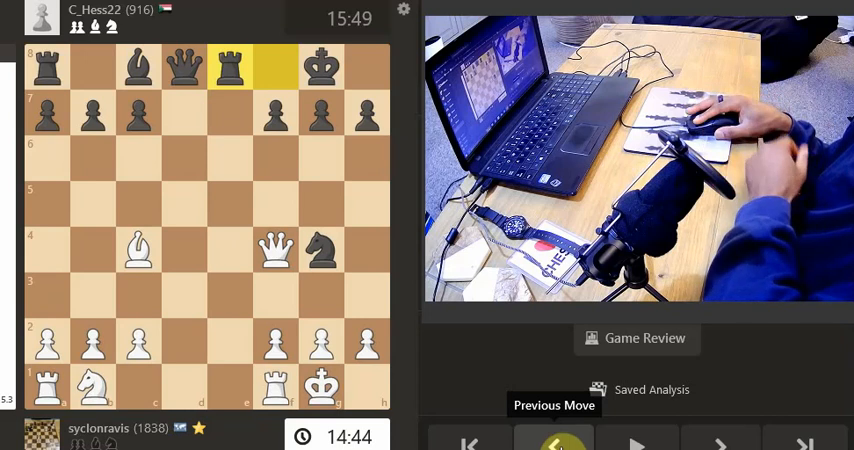
mouse_move(500, 416)
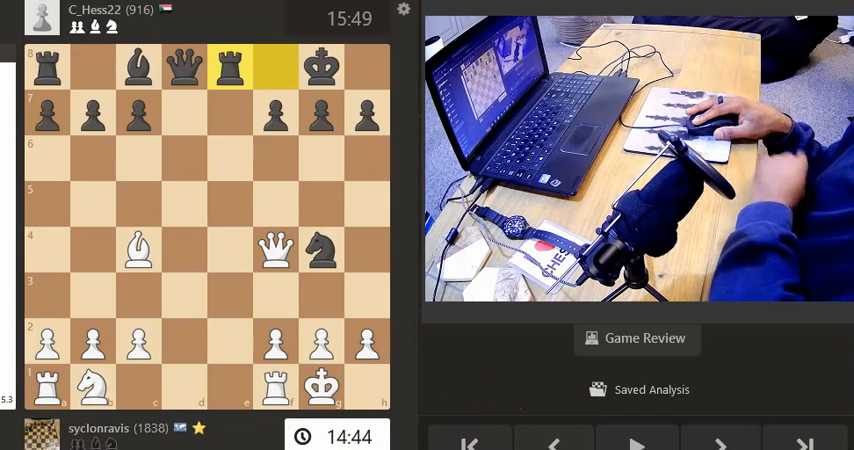
mouse_move(720, 444)
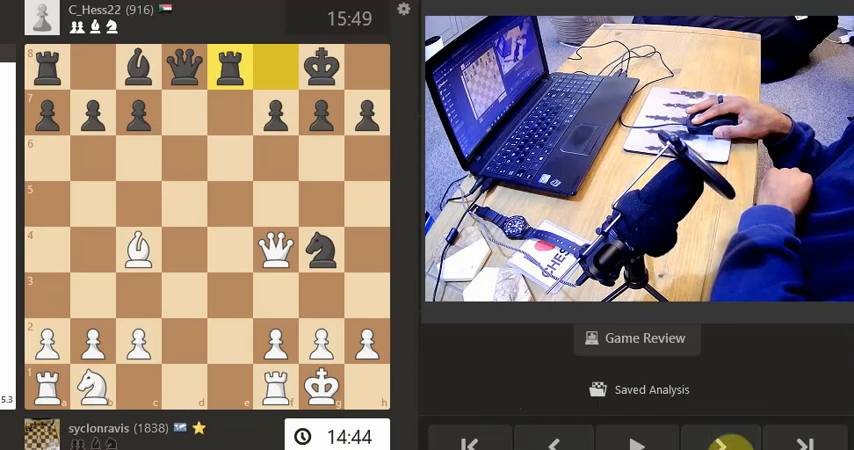
mouse_move(720, 444)
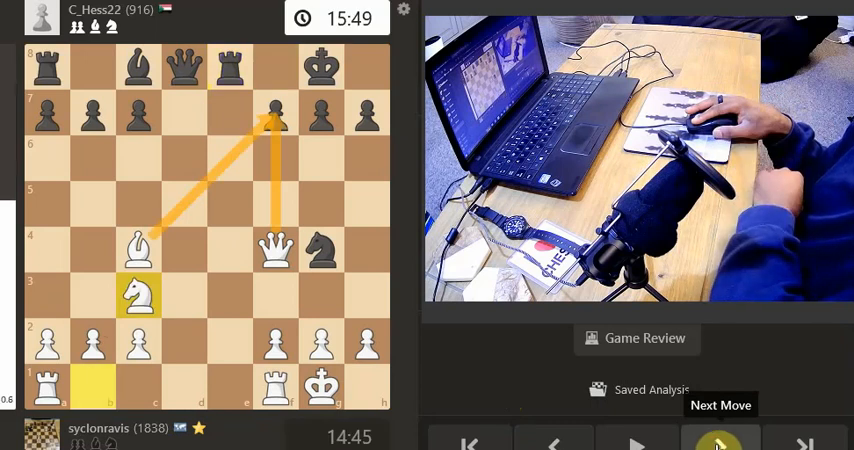
- Advance six moves through Black's central knight capture to White's queen on e4
click(720, 444)
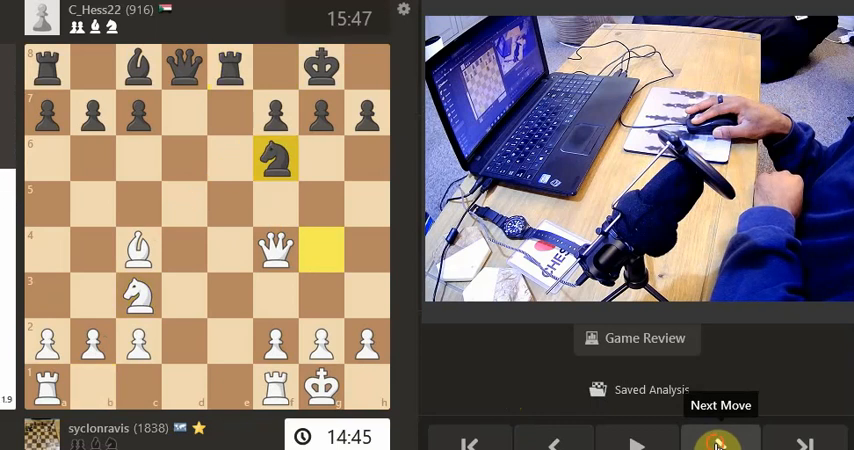
click(720, 440)
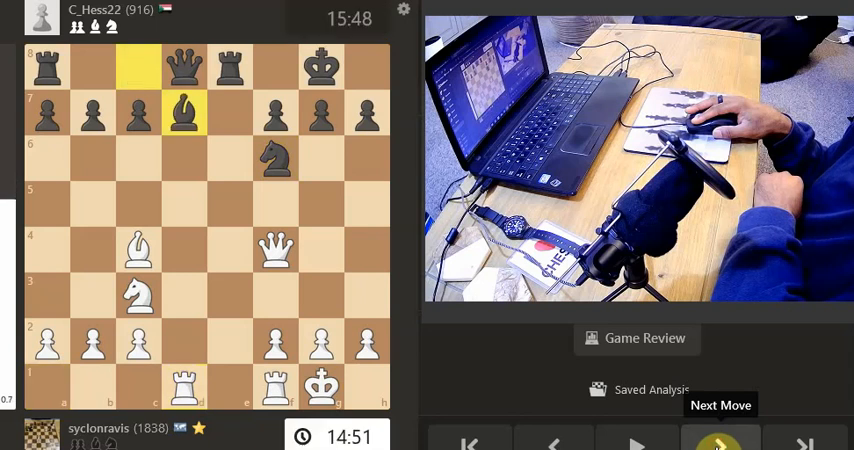
click(720, 440)
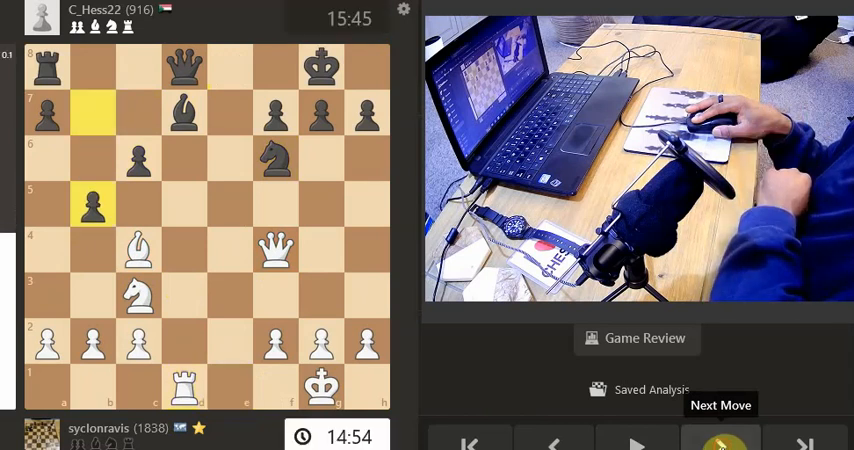
click(720, 442)
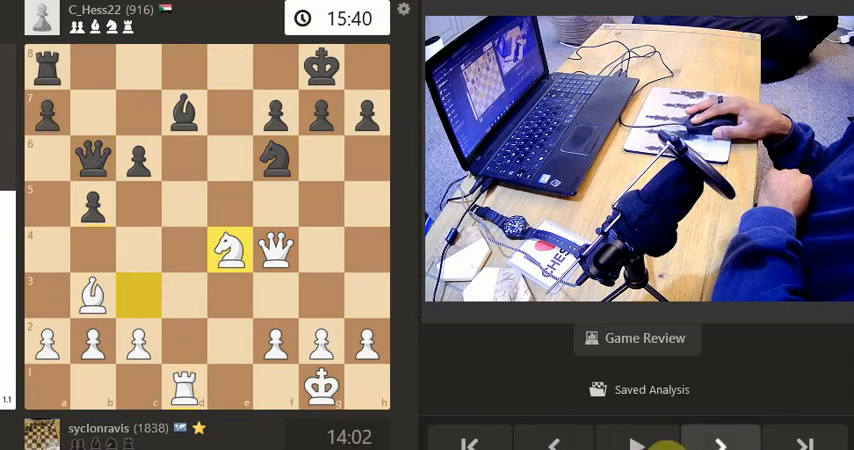
click(718, 444)
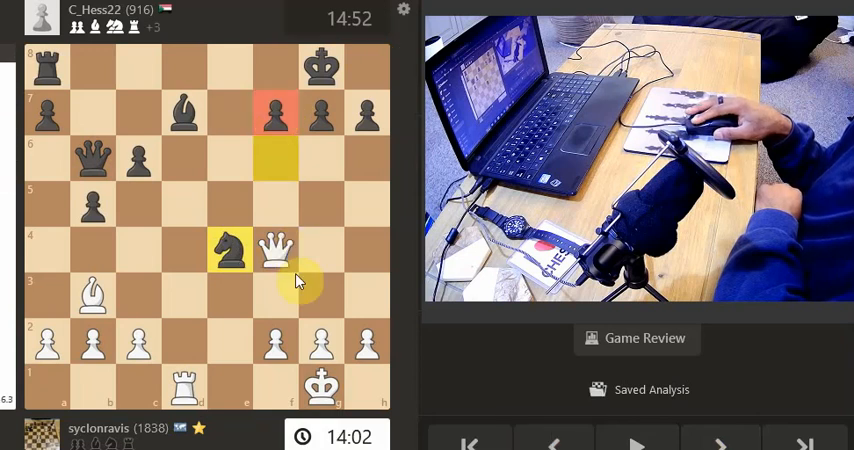
click(720, 444)
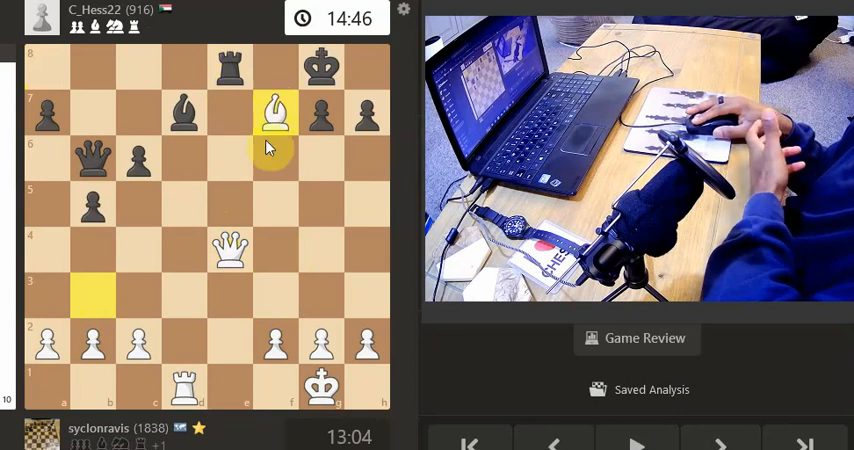
mouse_move(350, 178)
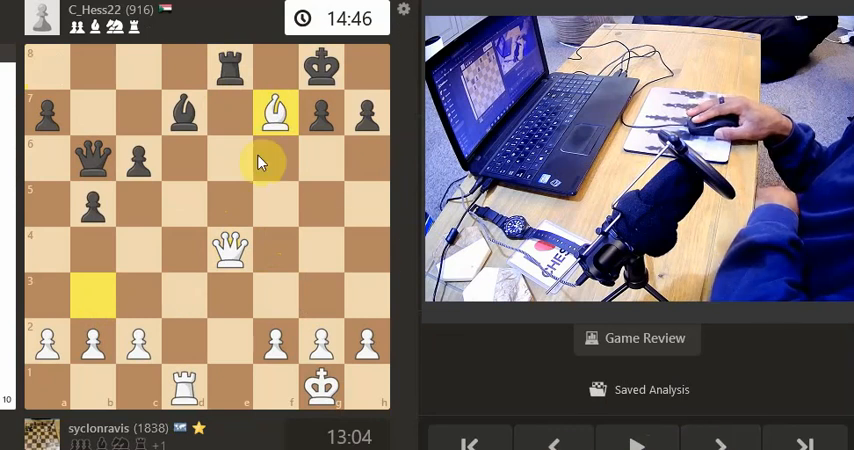
- Move forward to the king's recapture of the bishop on f7
drag(92, 292, 276, 124)
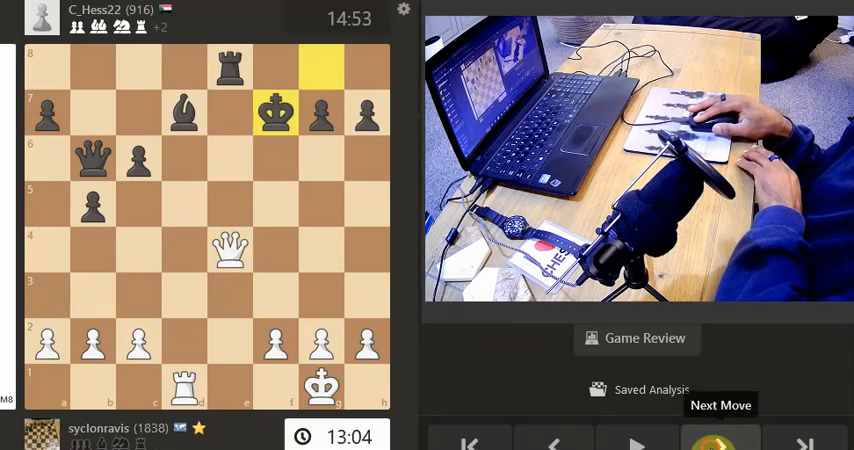
- Advance past Rd7 to the final position with White's queen on e8
click(720, 444)
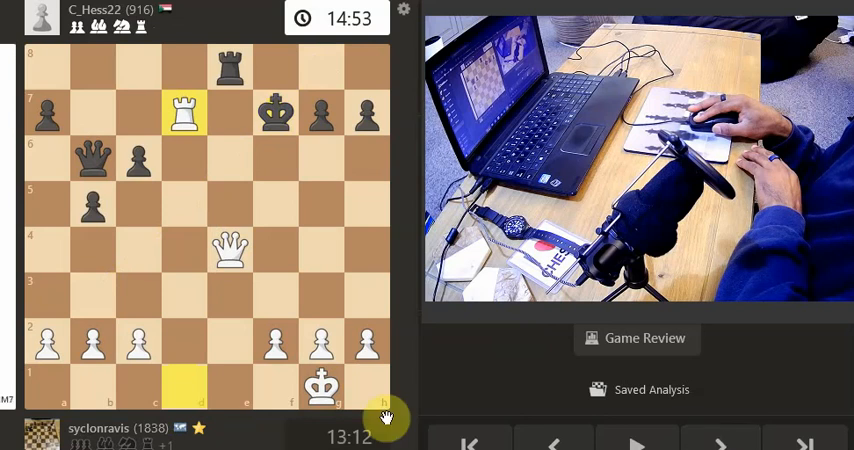
mouse_move(196, 292)
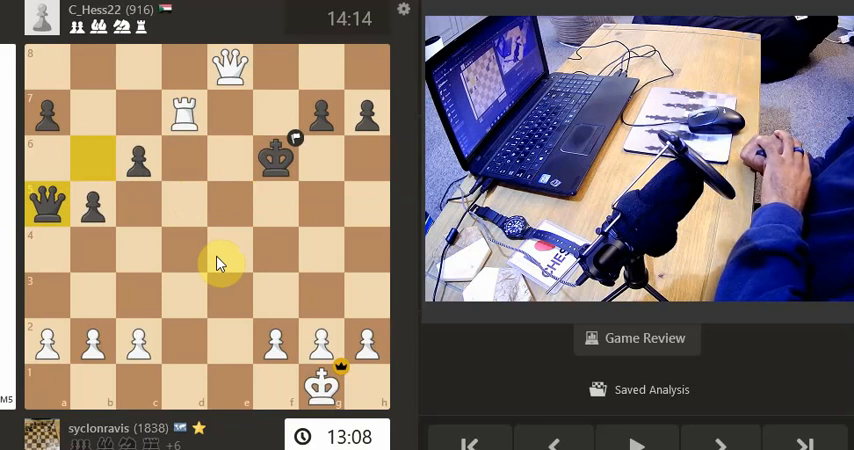
mouse_move(222, 136)
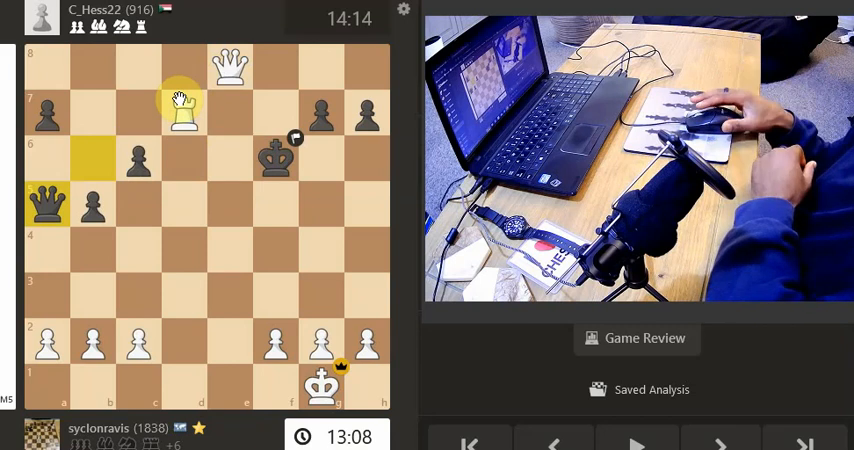
click(184, 112)
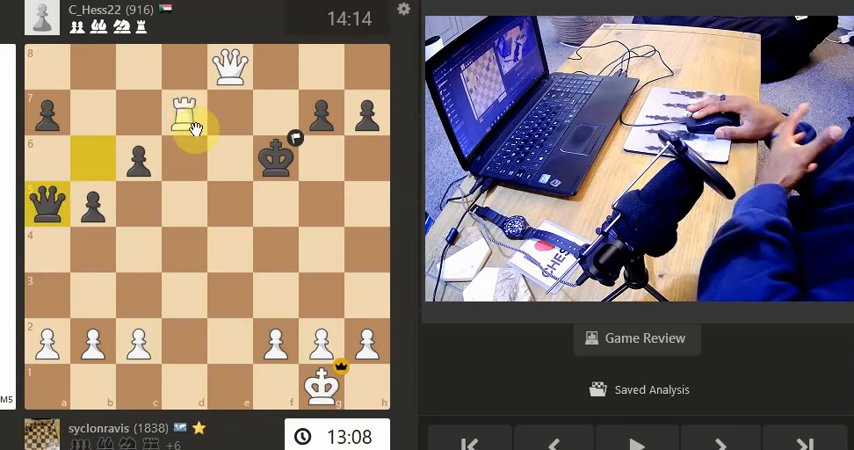